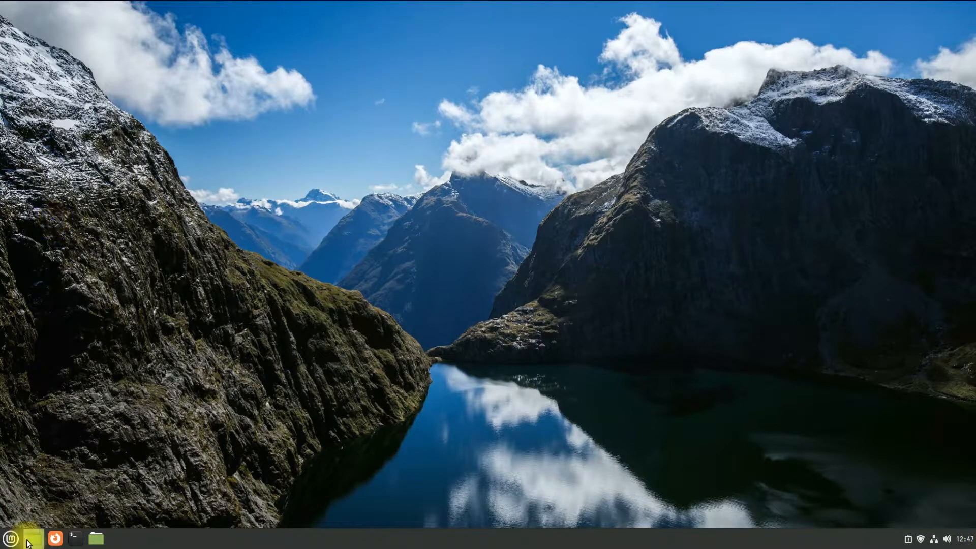
Launch Install Multimedia Codecs from Sound & Video and expand the mint-meta-codecs Description
left_click(11, 538)
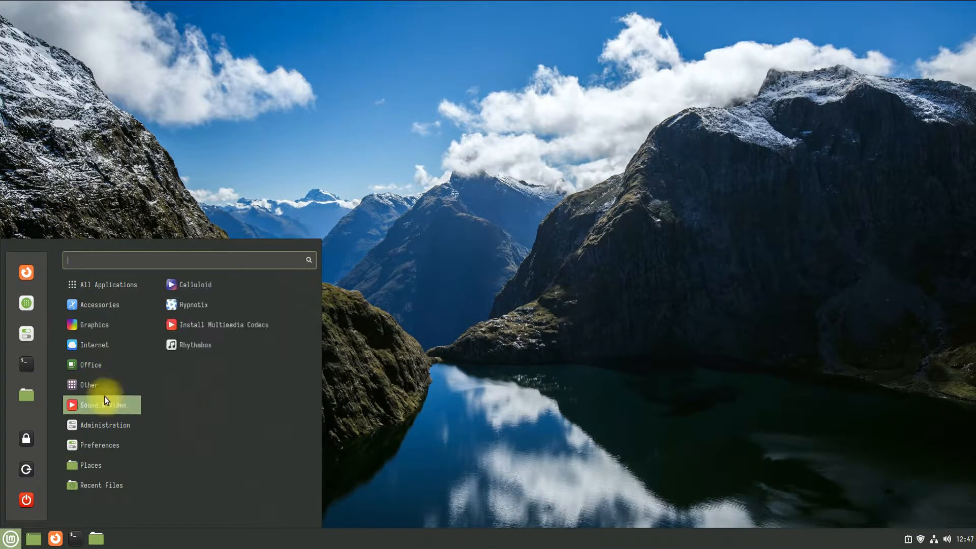
mouse_move(224, 324)
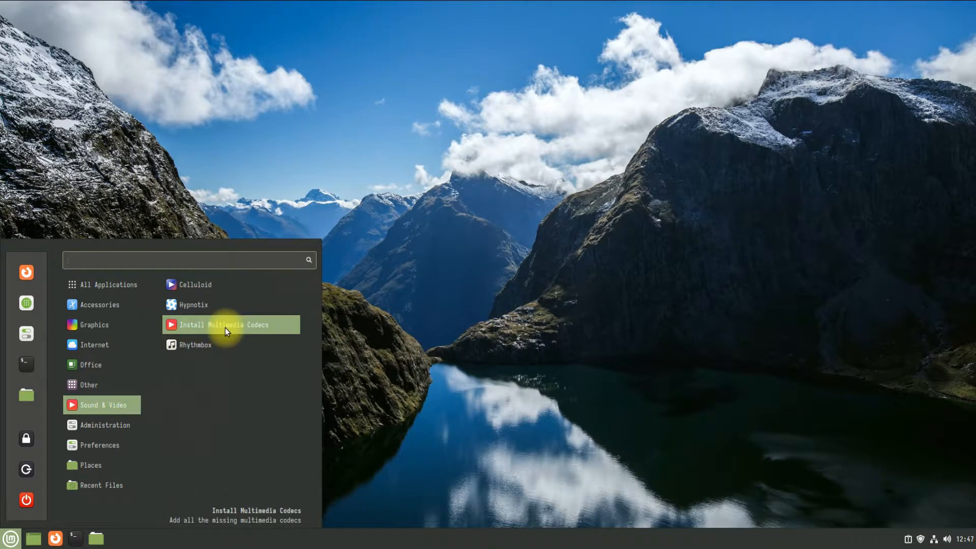
left_click(231, 325)
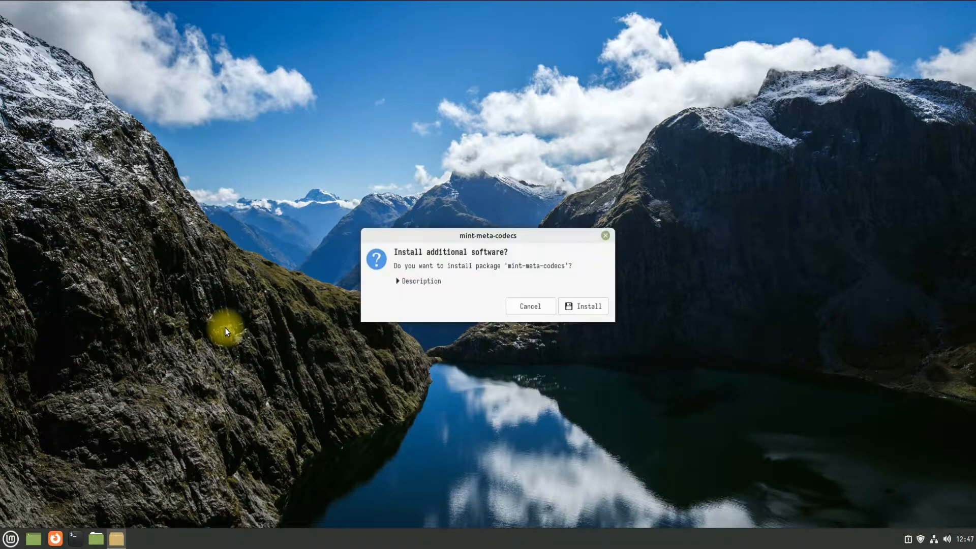
left_click(417, 281)
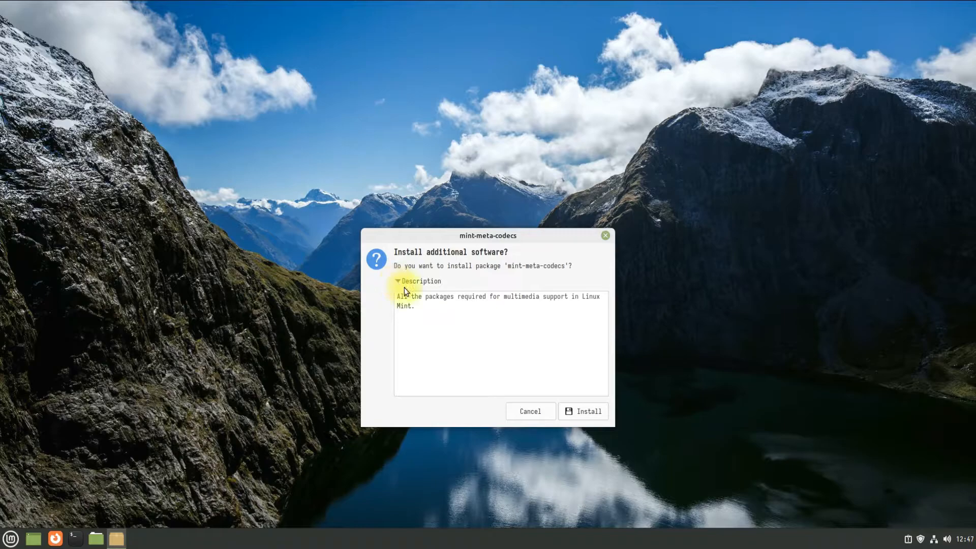
mouse_move(537, 377)
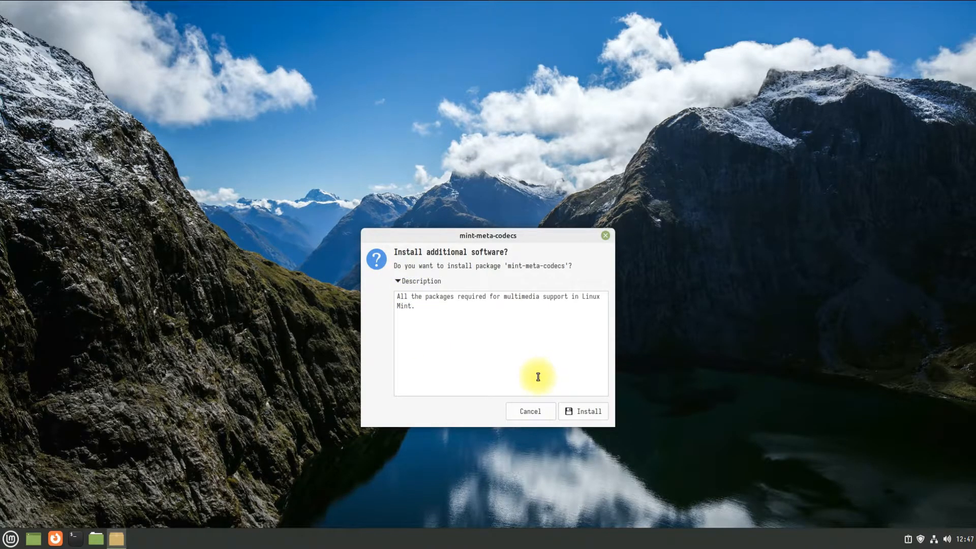
Confirm Install, authenticate with the password and let mint-meta-codecs finish installing
left_click(582, 411)
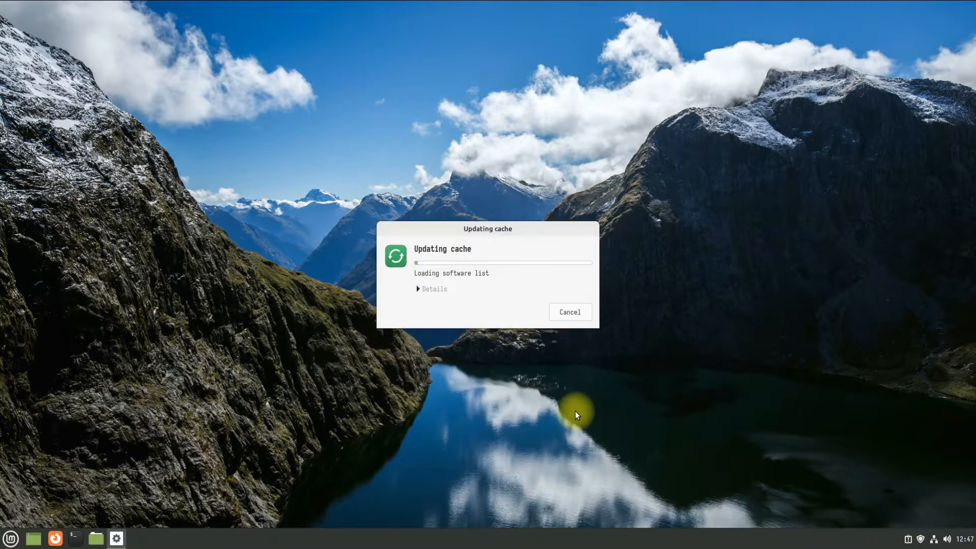
mouse_move(463, 304)
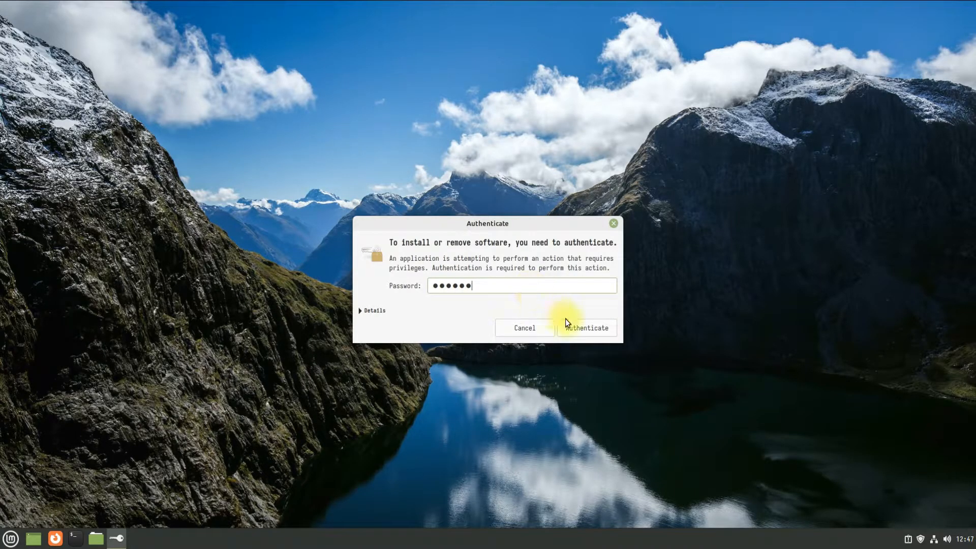
left_click(584, 328)
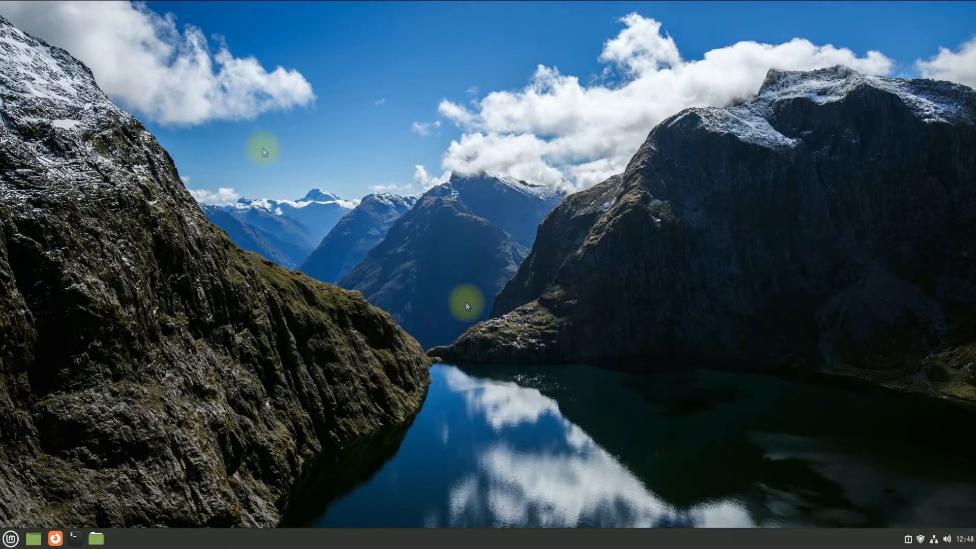
left_click(75, 539)
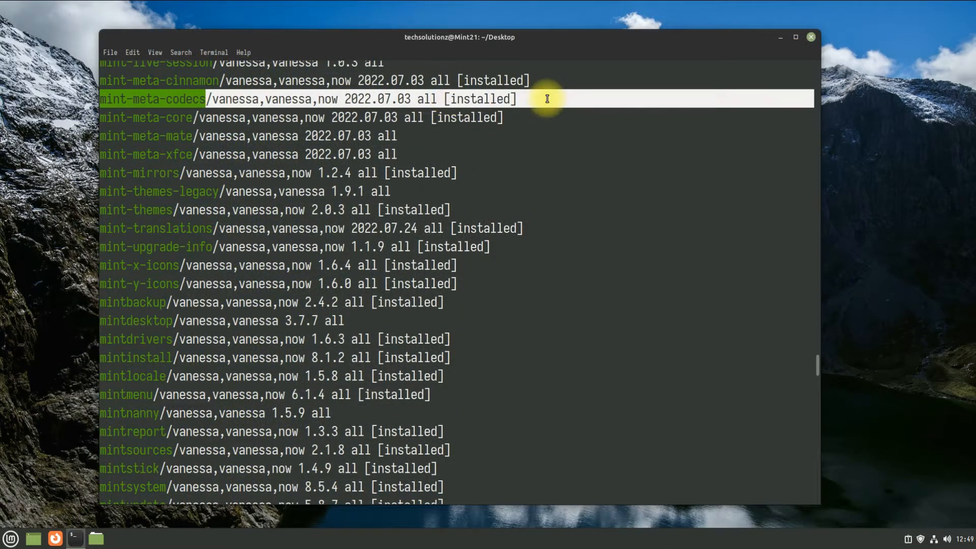
mouse_move(801, 28)
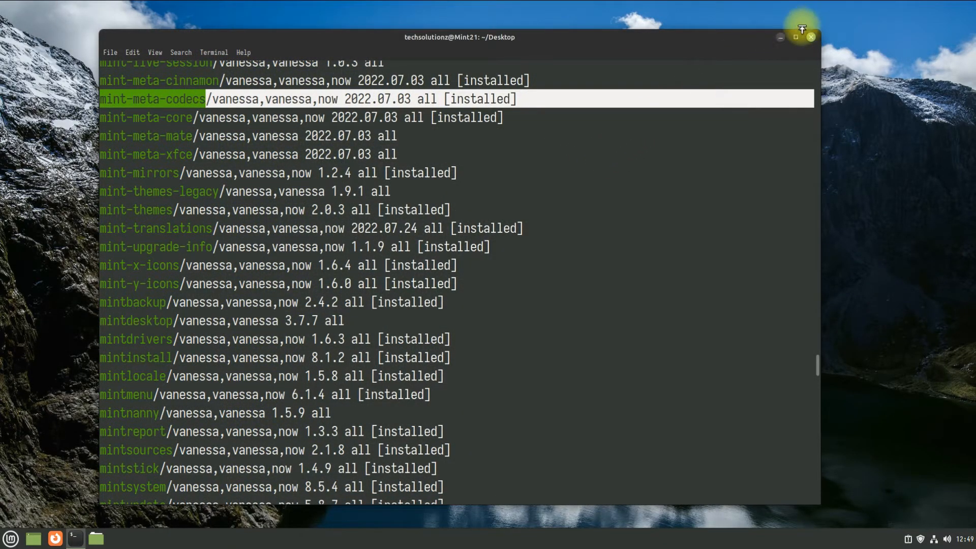
left_click(811, 36)
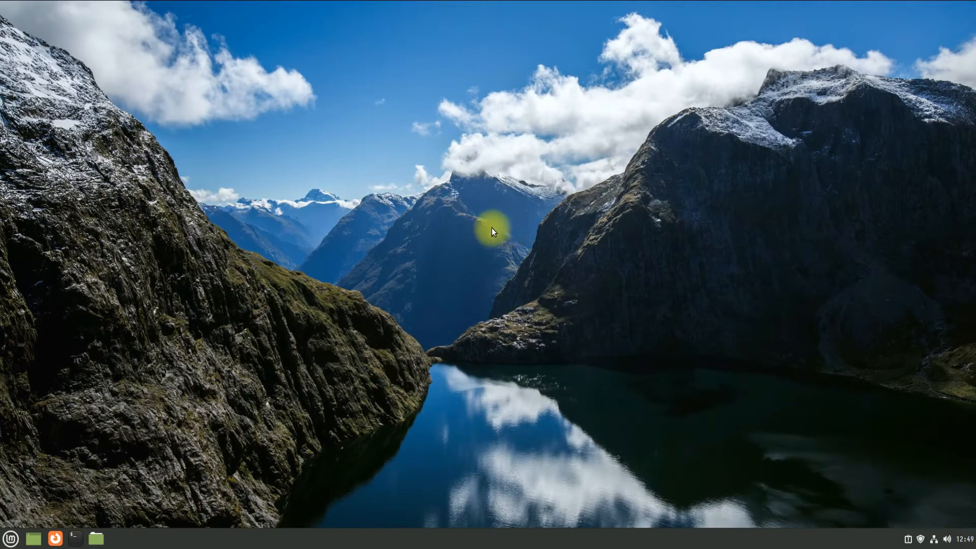
mouse_move(847, 33)
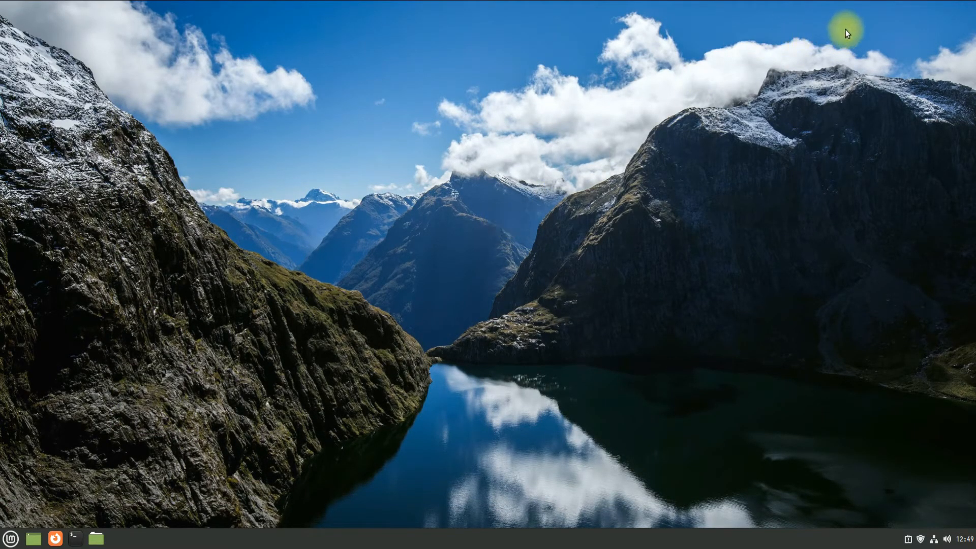